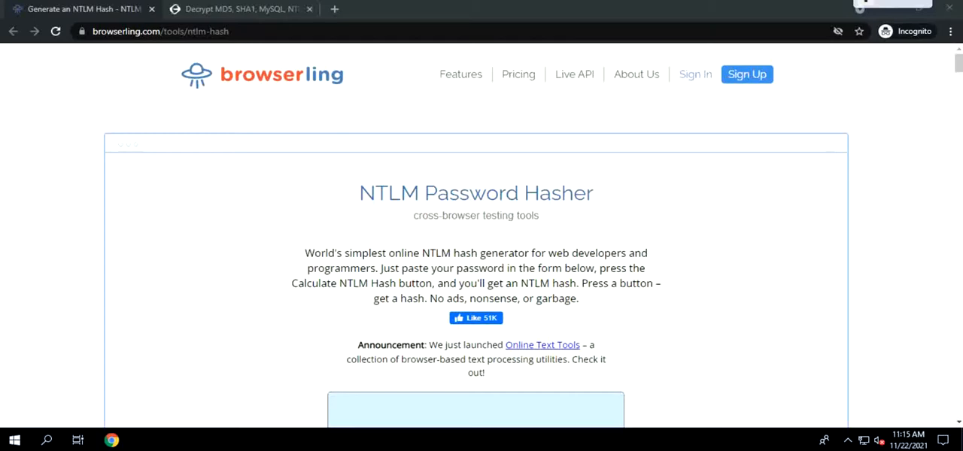
Bring the empty password input box into view and place the cursor in it
scroll(down, 3)
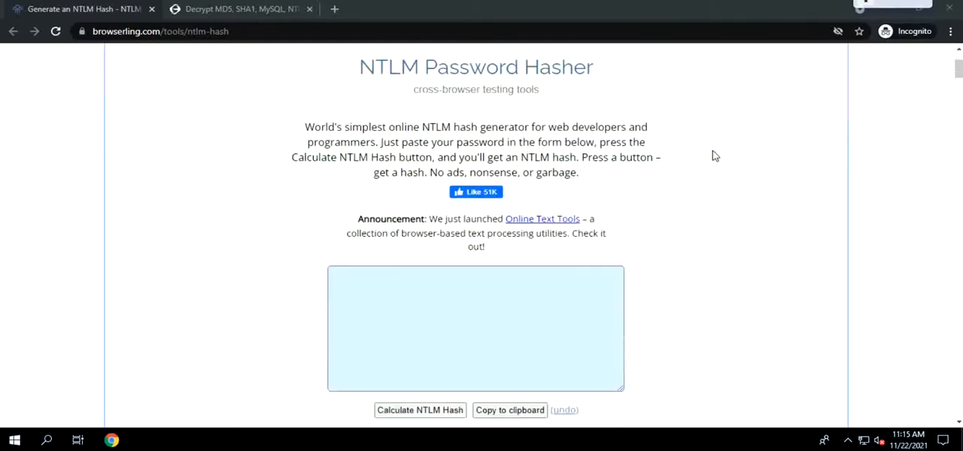
mouse_move(710, 153)
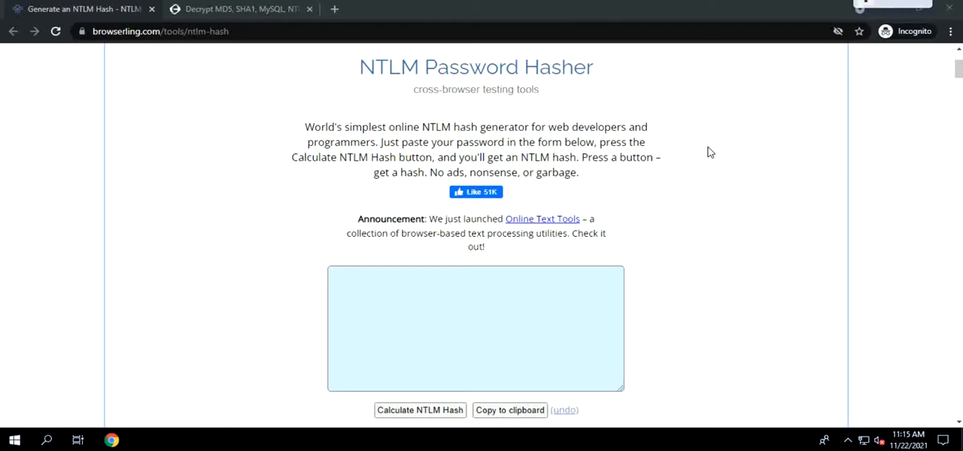
click(475, 328)
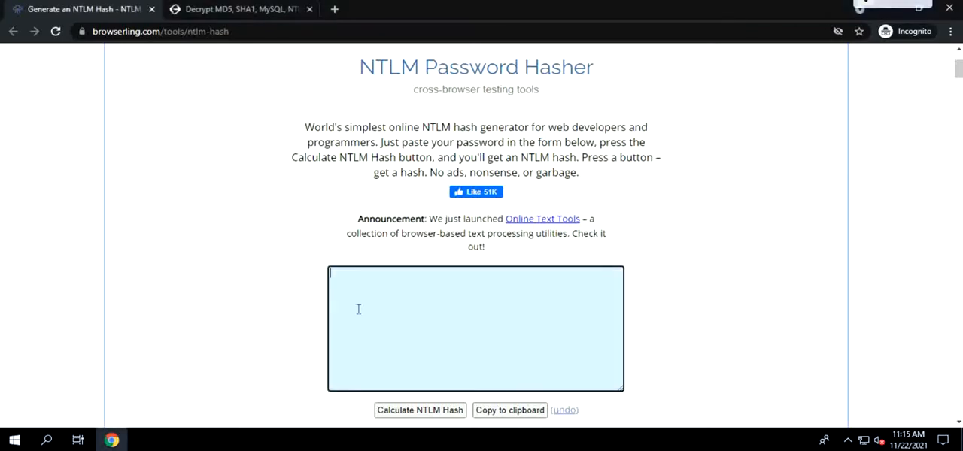
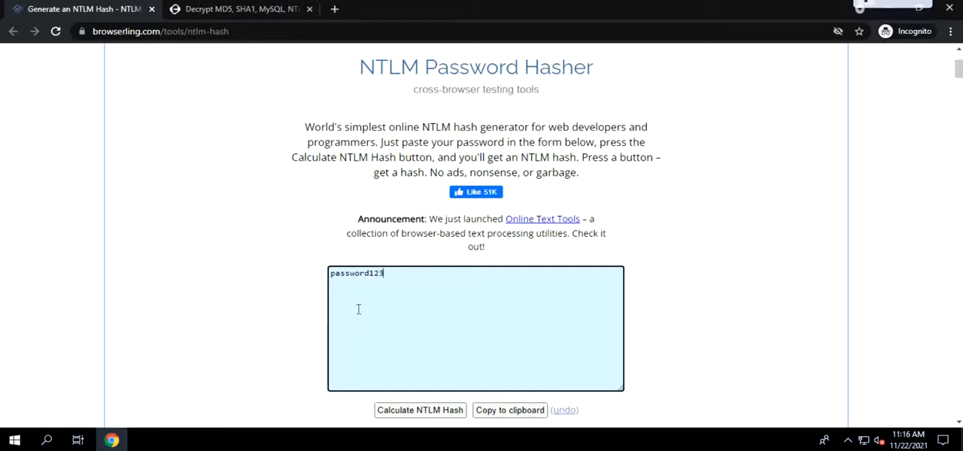
click(418, 409)
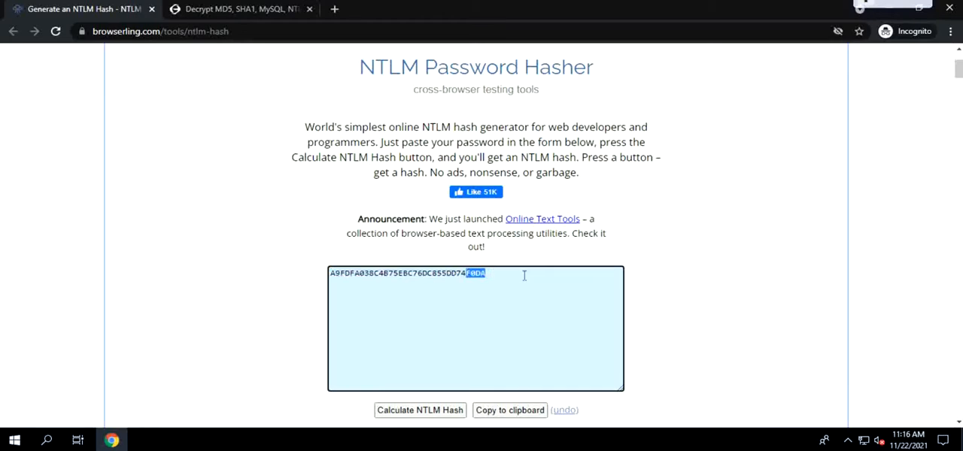
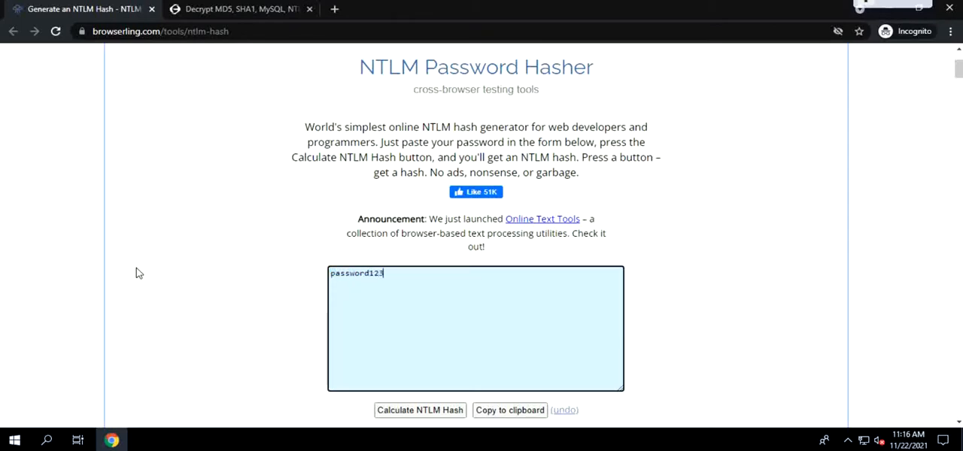
click(419, 409)
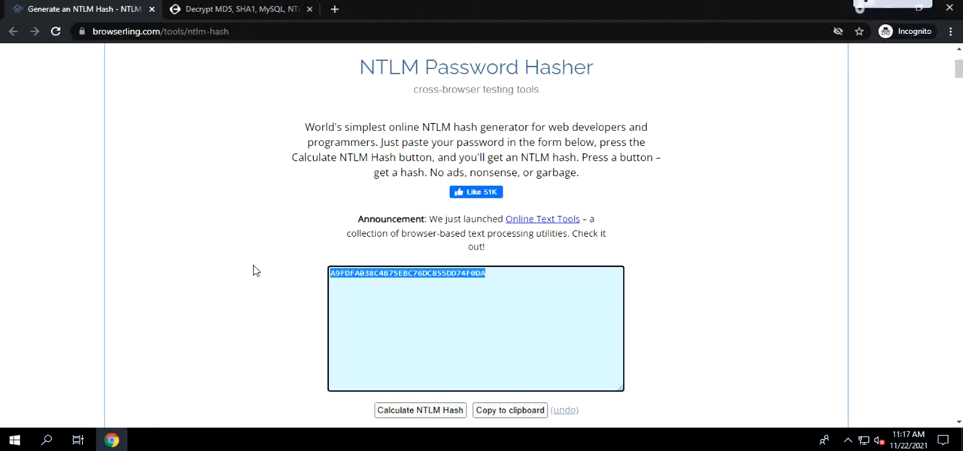
mouse_move(538, 289)
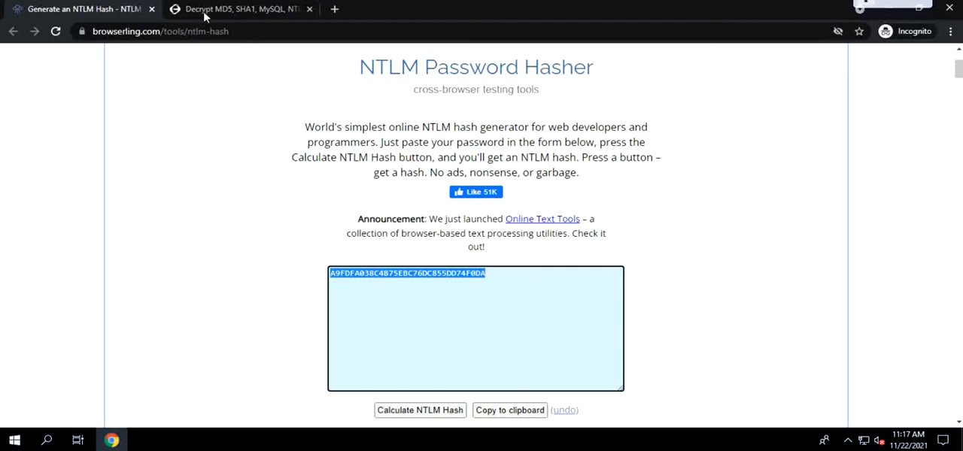
click(241, 9)
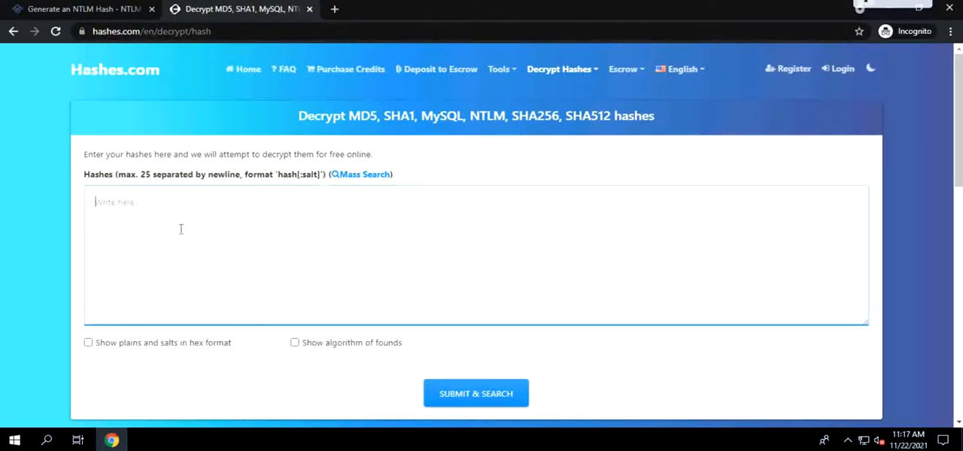
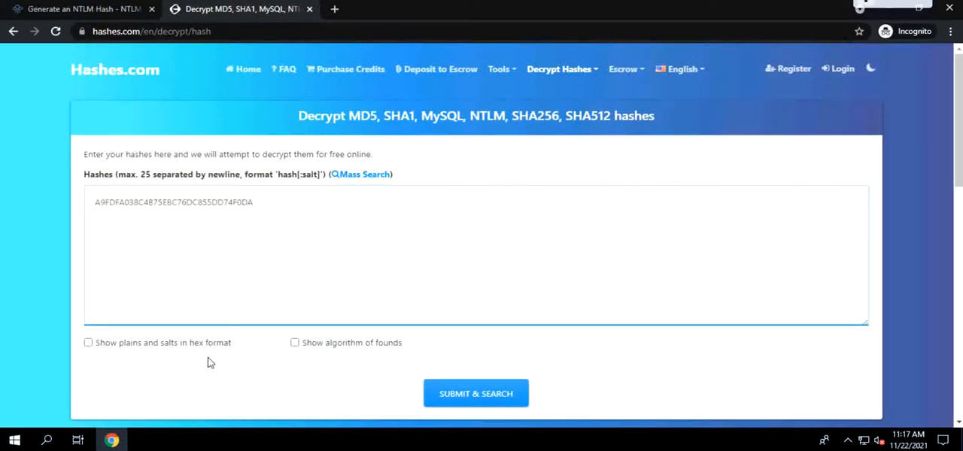
click(475, 394)
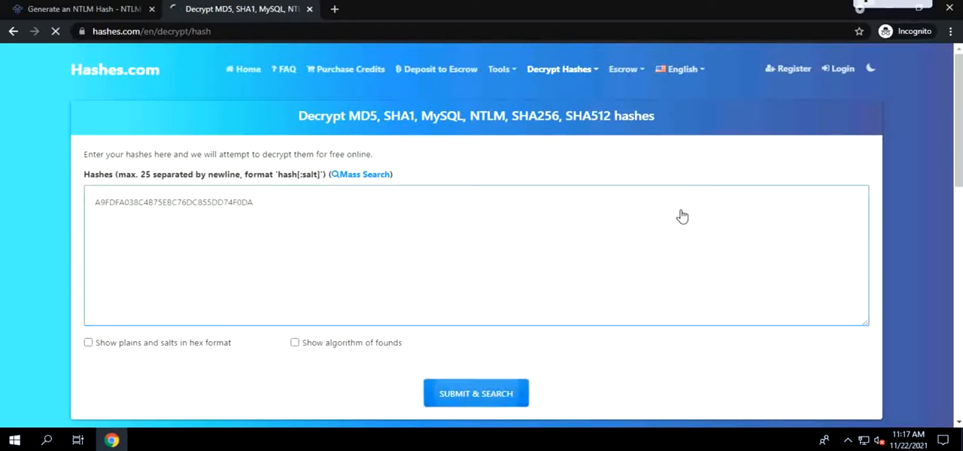
click(475, 394)
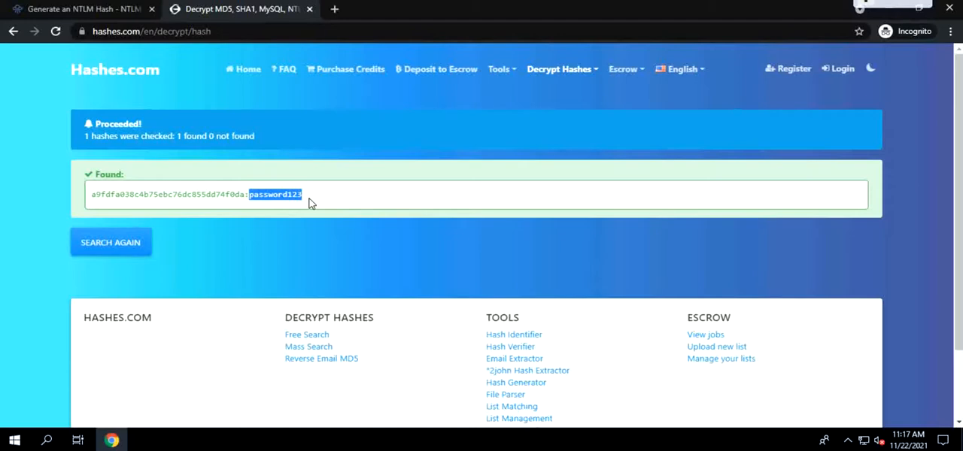
mouse_move(293, 140)
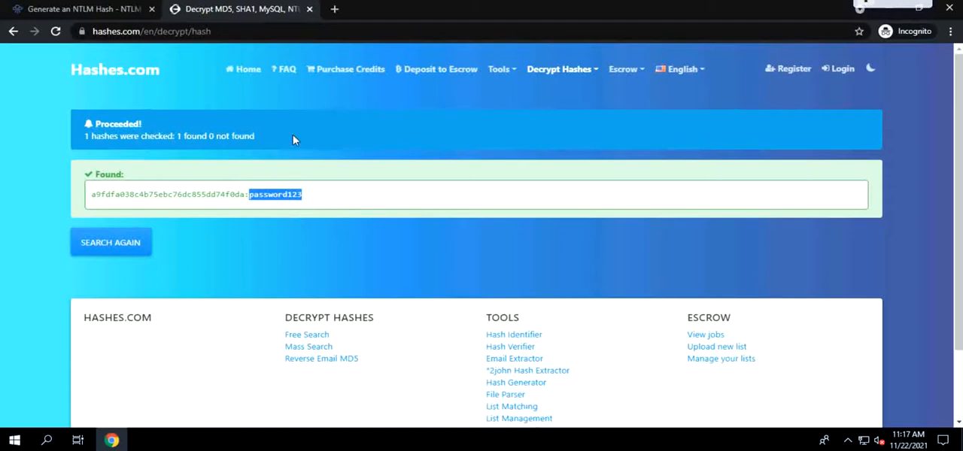
mouse_move(593, 148)
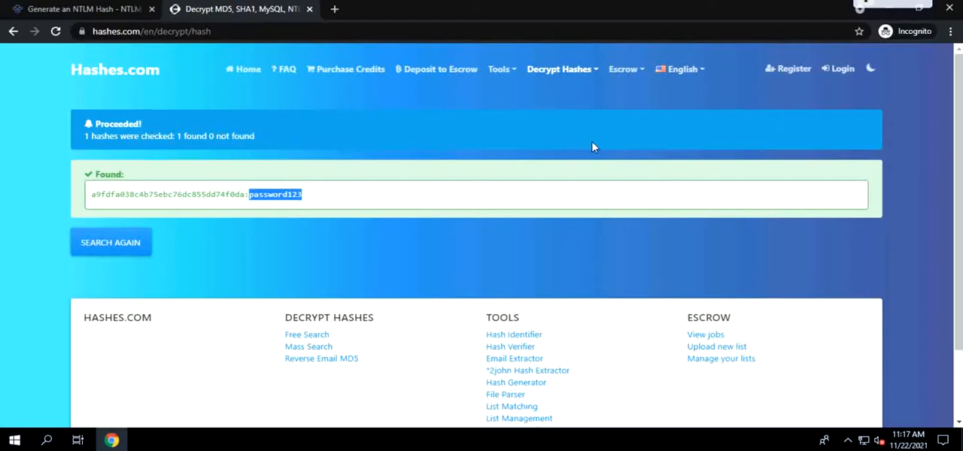
mouse_move(334, 123)
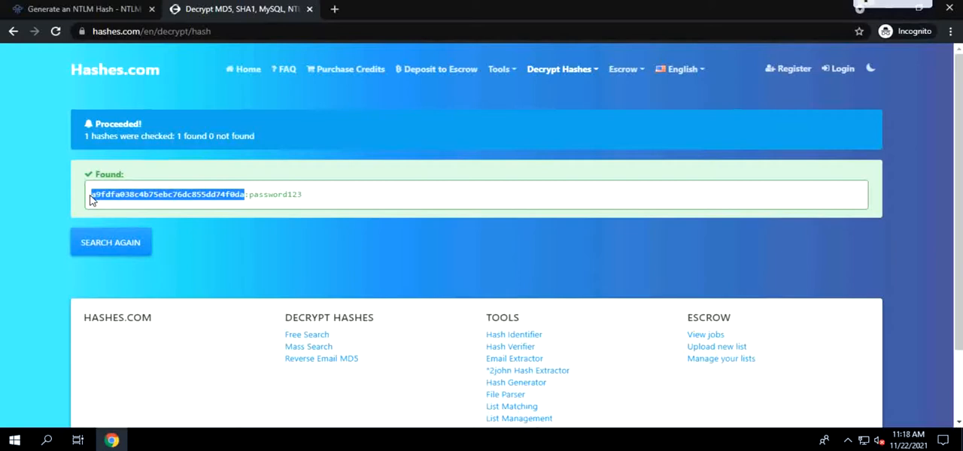
mouse_move(272, 117)
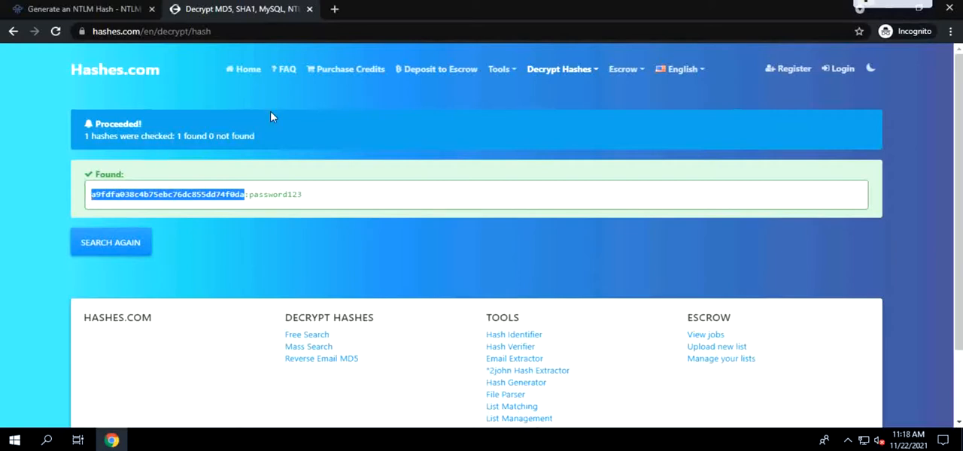
mouse_move(333, 132)
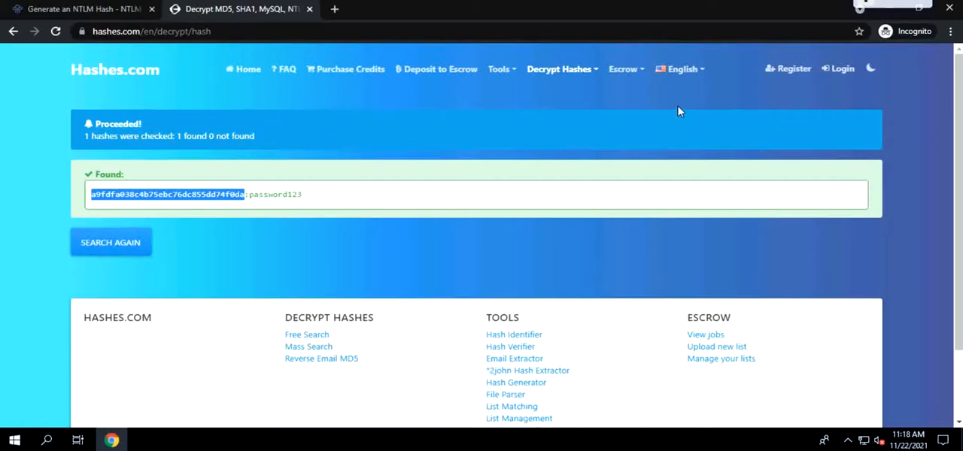
mouse_move(680, 118)
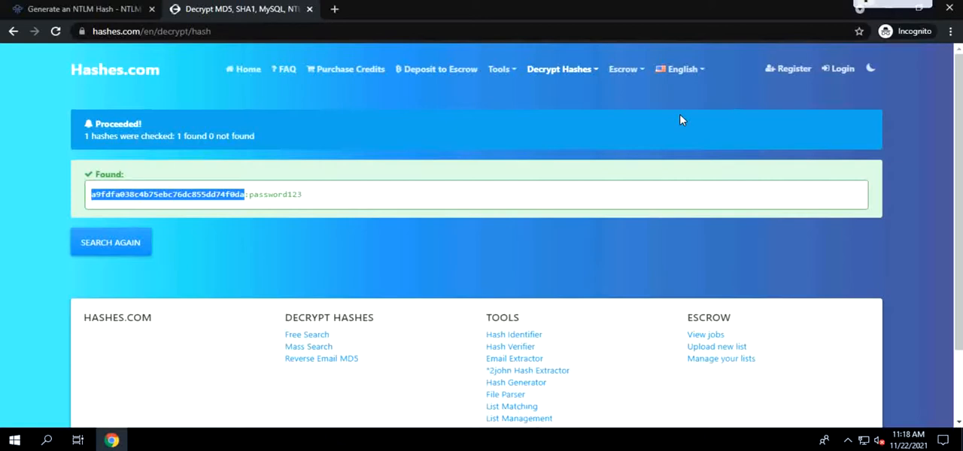
mouse_move(679, 121)
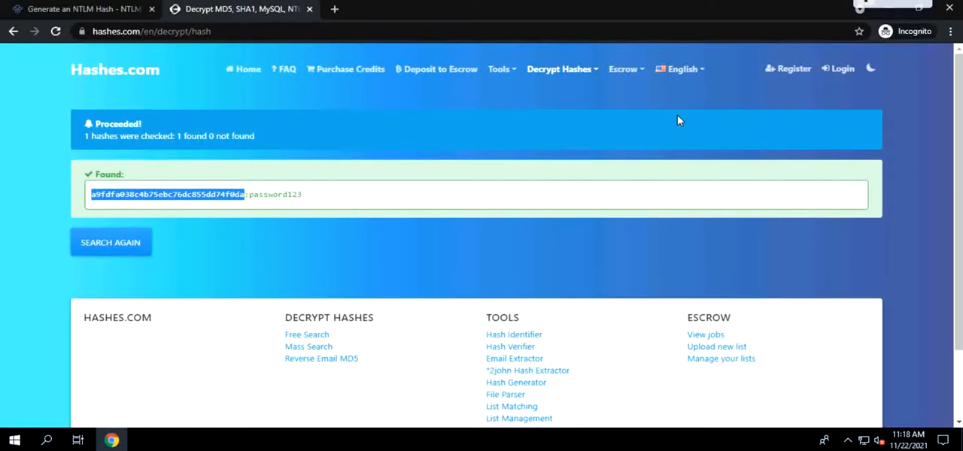